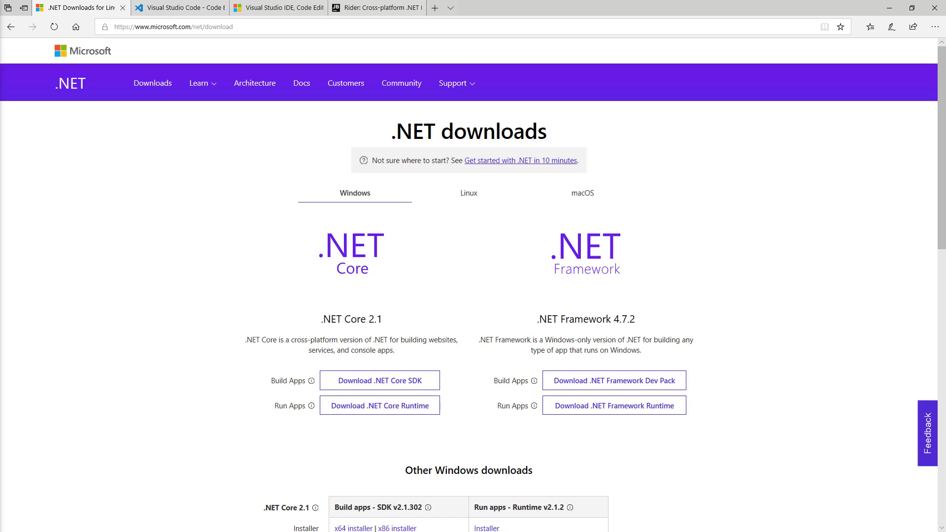
pyautogui.moveTo(469, 193)
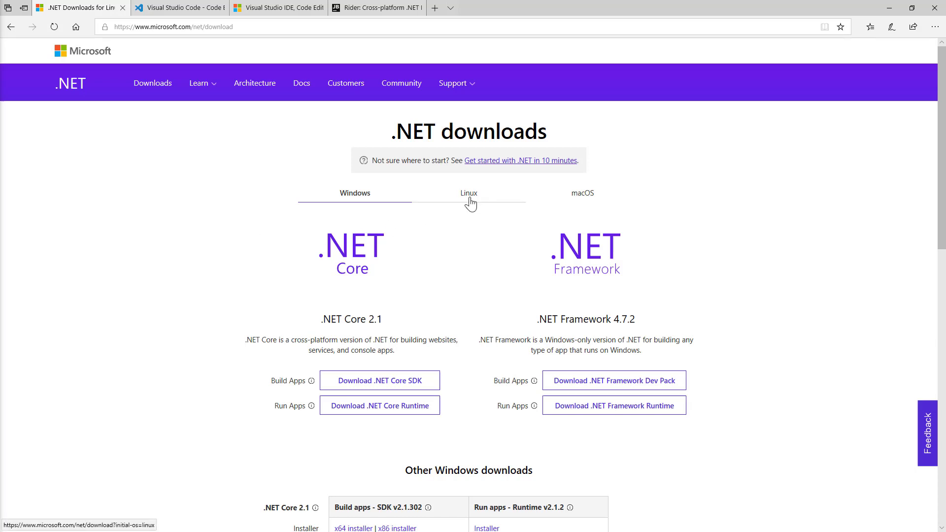
# Show the Linux .NET Core download options, then switch to the Visual Studio Code tab.
pyautogui.click(469, 193)
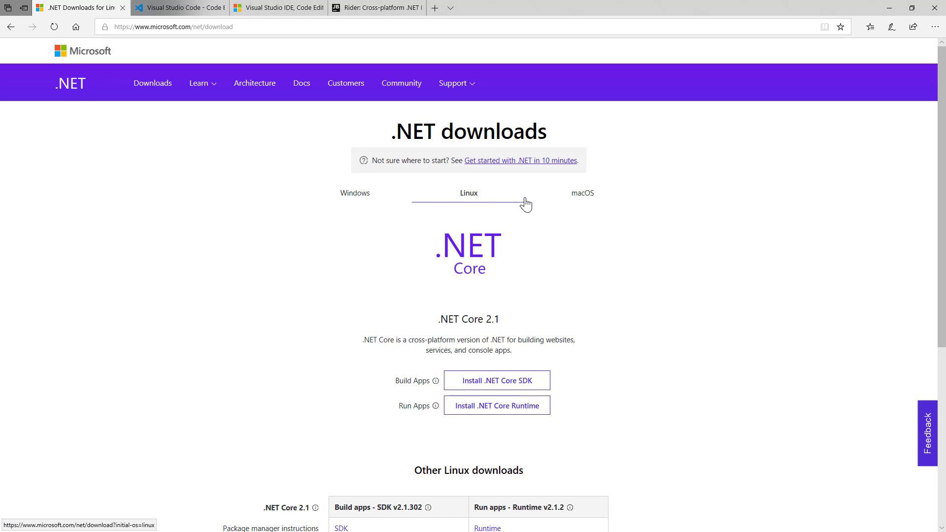
pyautogui.click(582, 193)
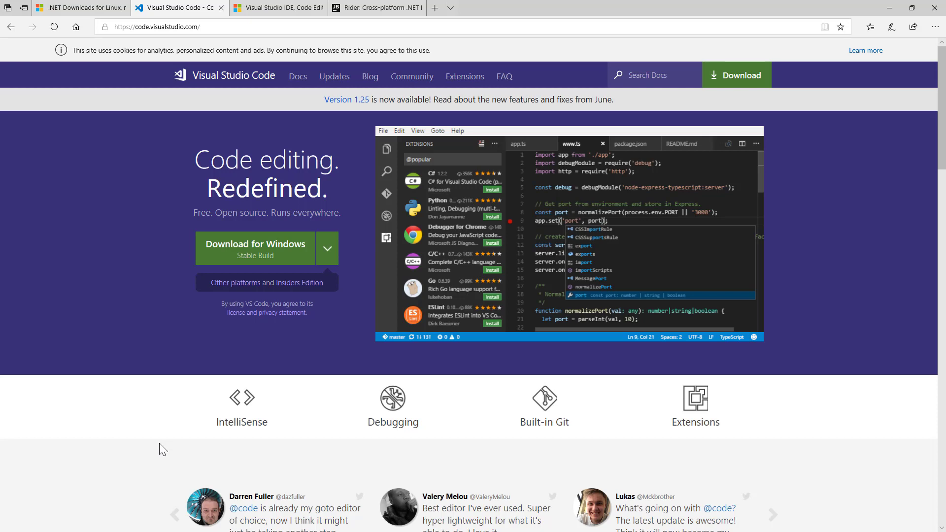
pyautogui.moveTo(235, 136)
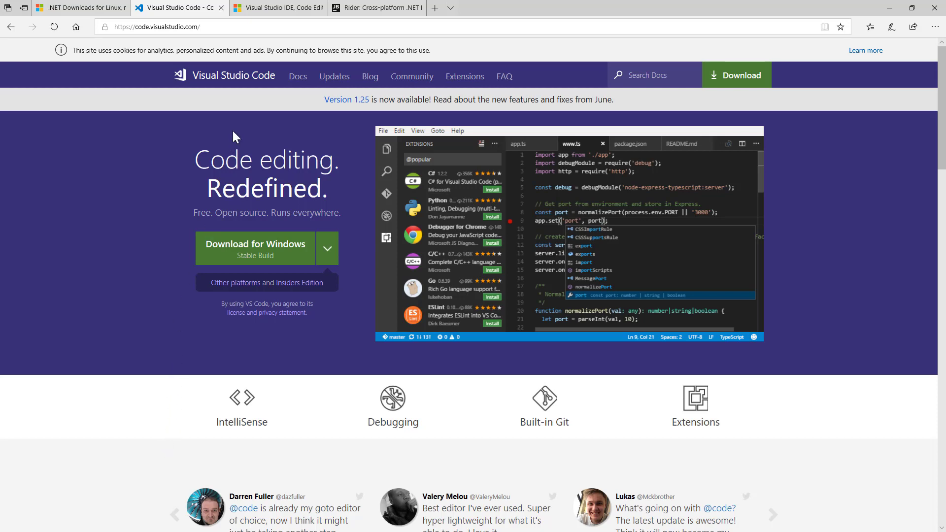
# Switch to the Visual Studio website tab showing its product lineup.
pyautogui.click(273, 7)
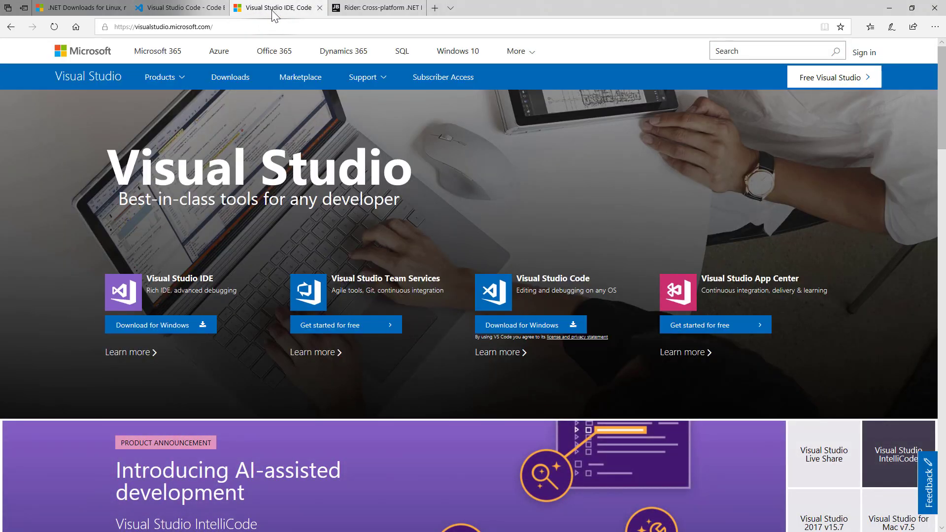
pyautogui.moveTo(378, 13)
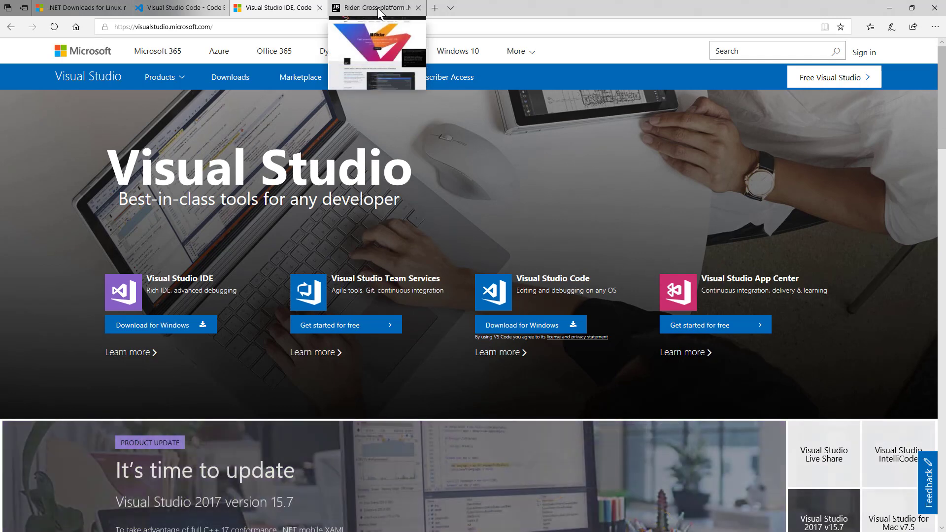
# Switch to the Rider website tab in the browser.
pyautogui.click(375, 8)
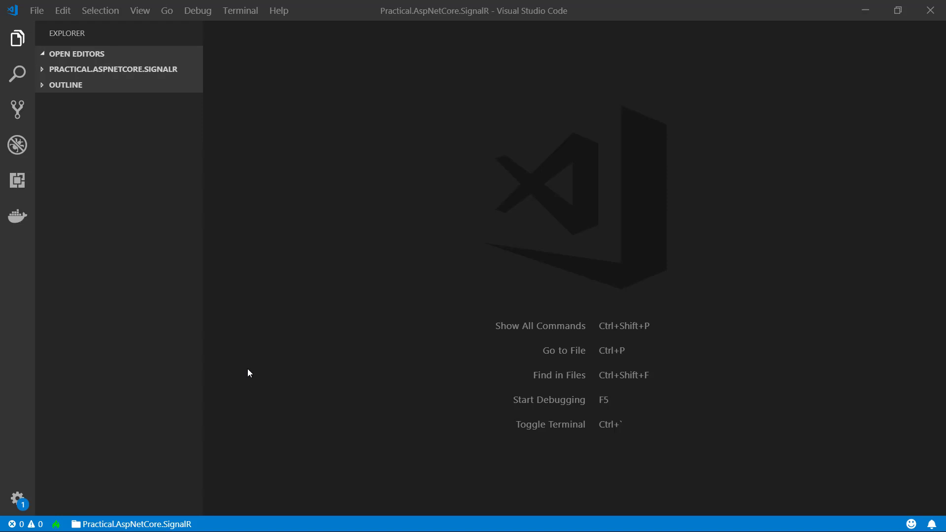
# Show the installed extensions list (C#, Docker, Debugger for Chrome) in VS Code.
pyautogui.click(16, 180)
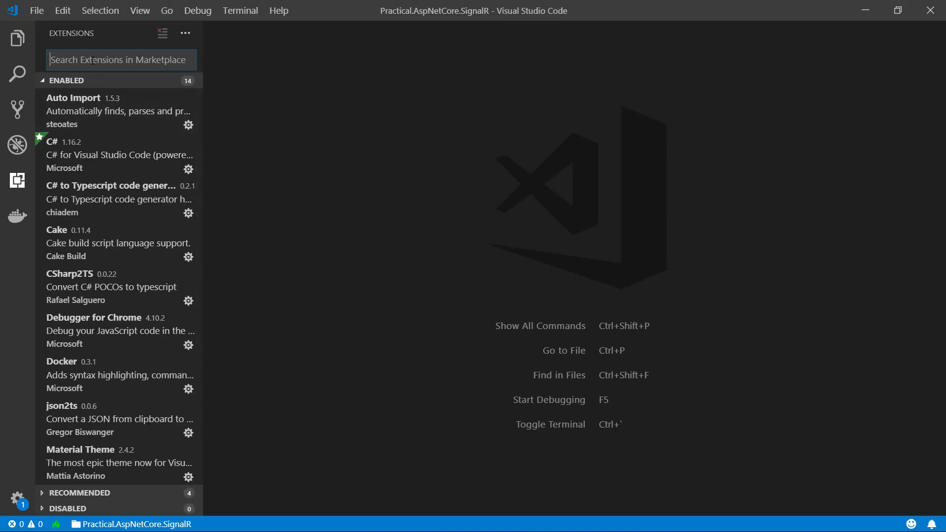
# Search the Marketplace for 'C#' and show Microsoft's C# extension details.
pyautogui.write('C#')
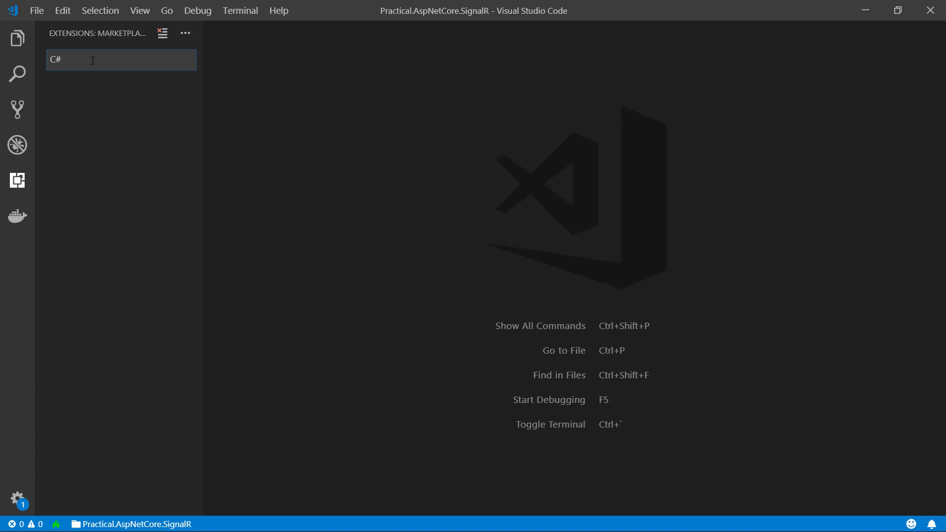
pyautogui.click(96, 96)
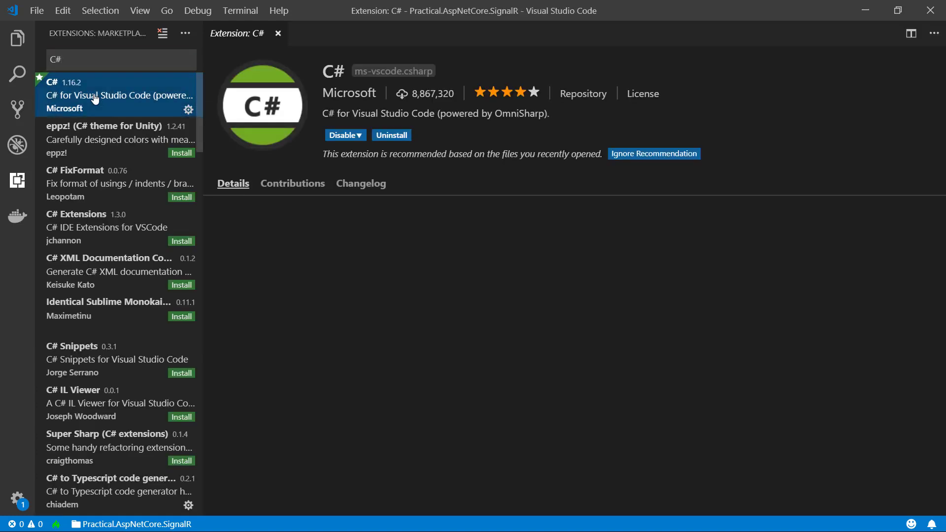